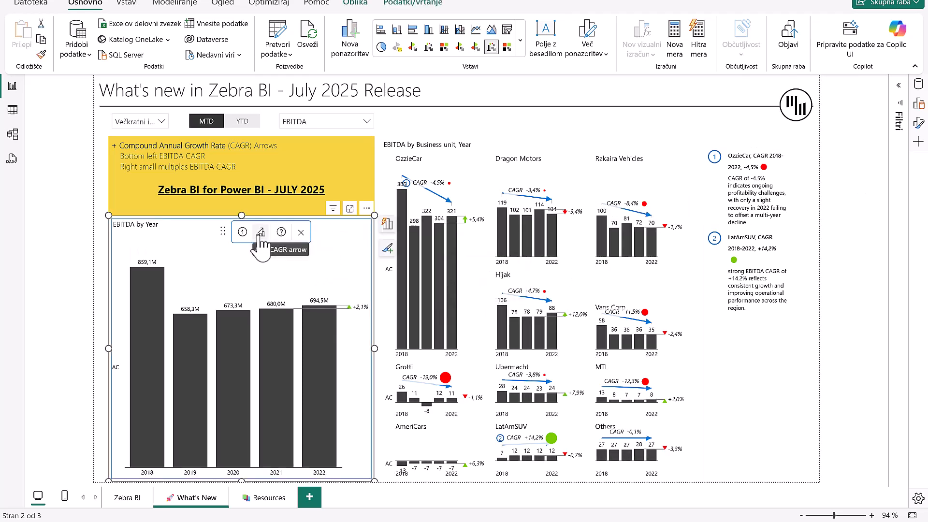
Add a CAGR arrow to the EBITDA by Year chart, showing -5.2% from 2018 to 2022.
left_click(261, 232)
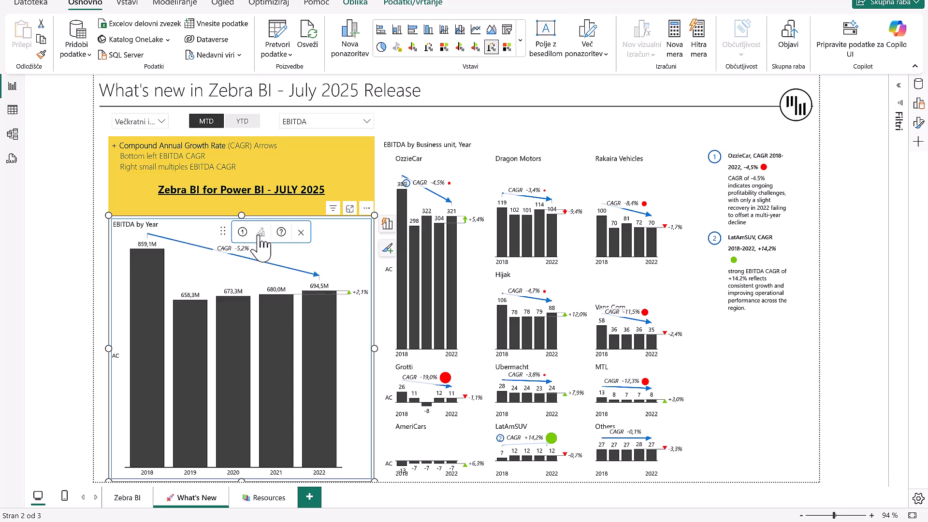
mouse_move(301, 245)
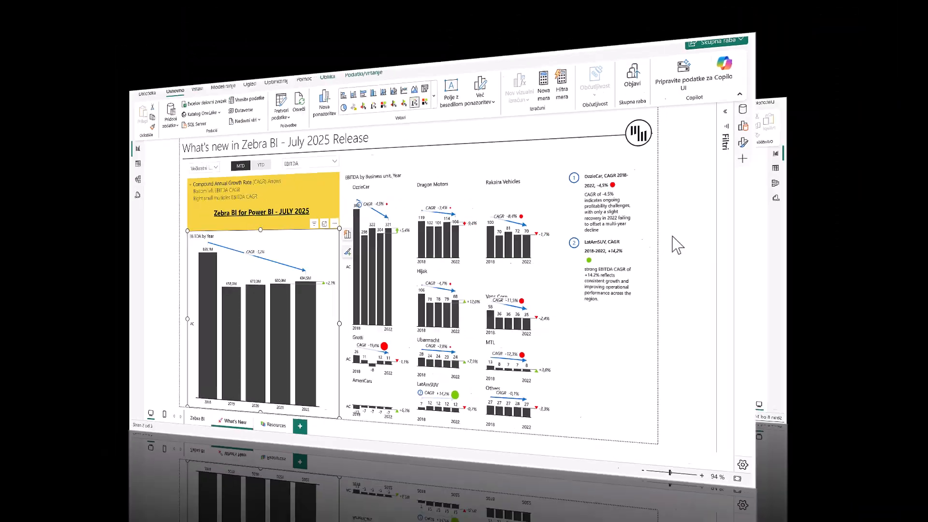
Open the other report and go to its KPI trends page of company small multiples.
left_click(439, 497)
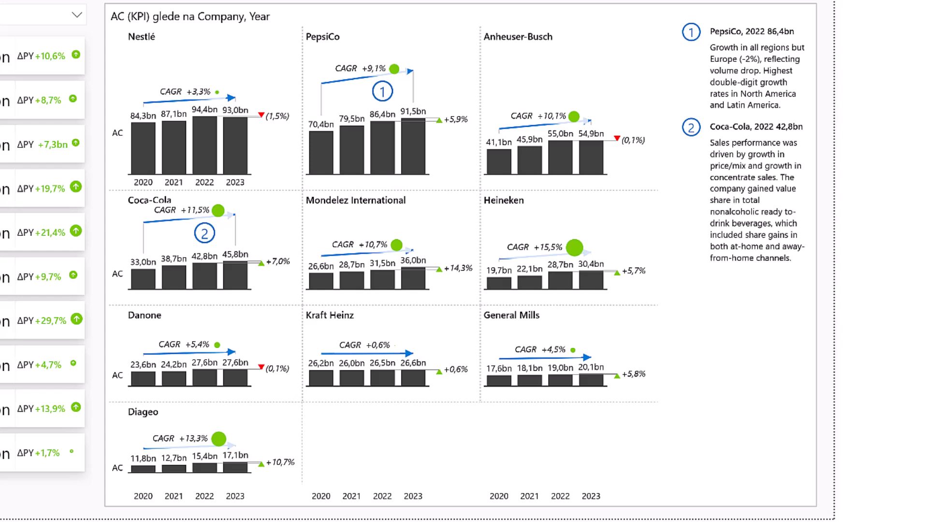
left_click(201, 107)
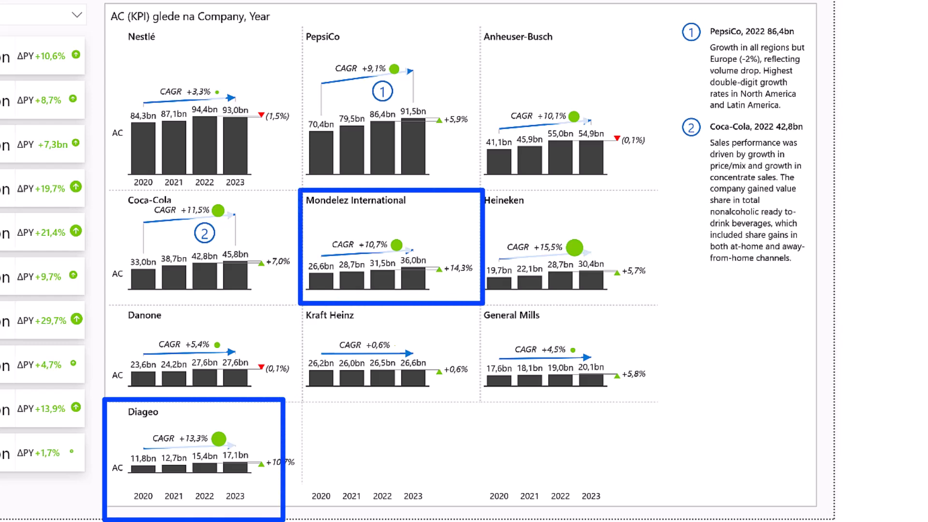
left_click(391, 248)
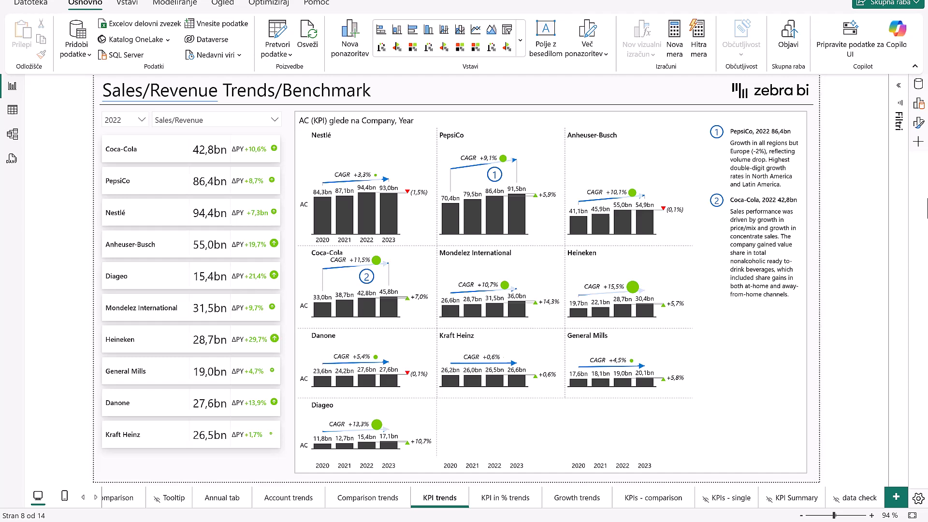
mouse_move(419, 239)
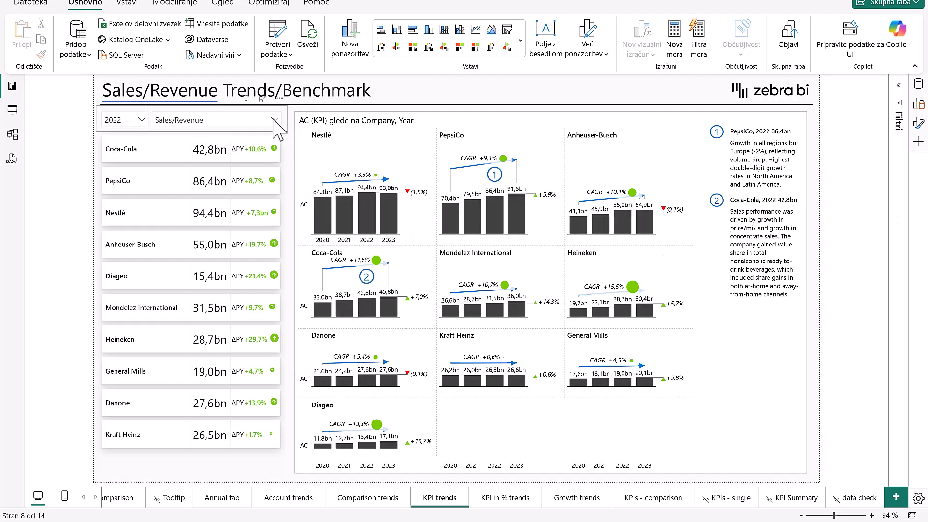
Choose Gross profit from the Sales/Revenue slicer's measure list.
left_click(272, 120)
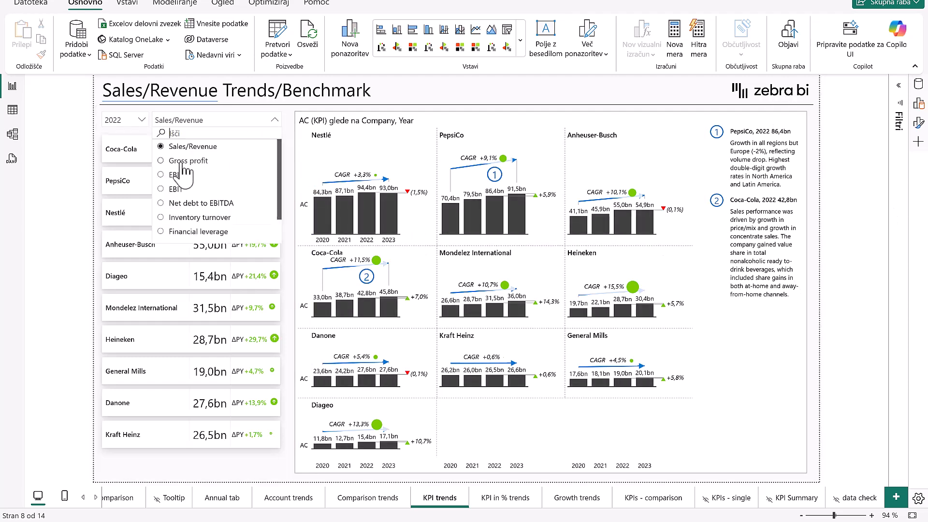
left_click(177, 188)
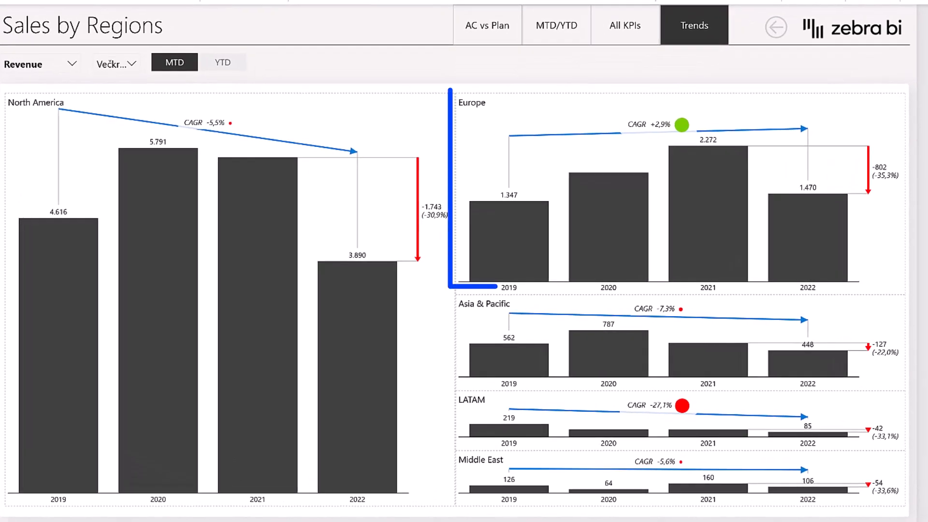
Switch to the Sales by Regions page's Trends view.
left_click(650, 195)
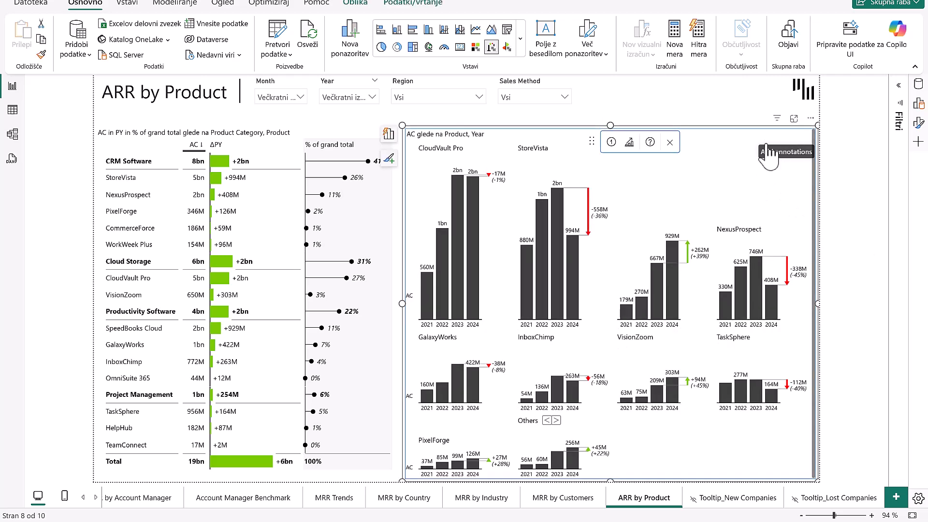
Select the AC by Product, Year small multiples and turn on CAGR arrows for all products.
left_click(629, 142)
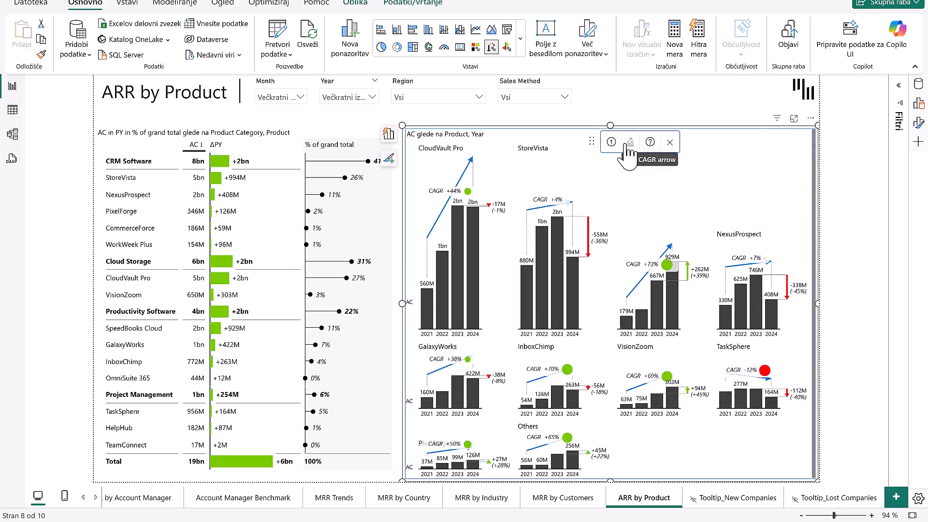
left_click(671, 142)
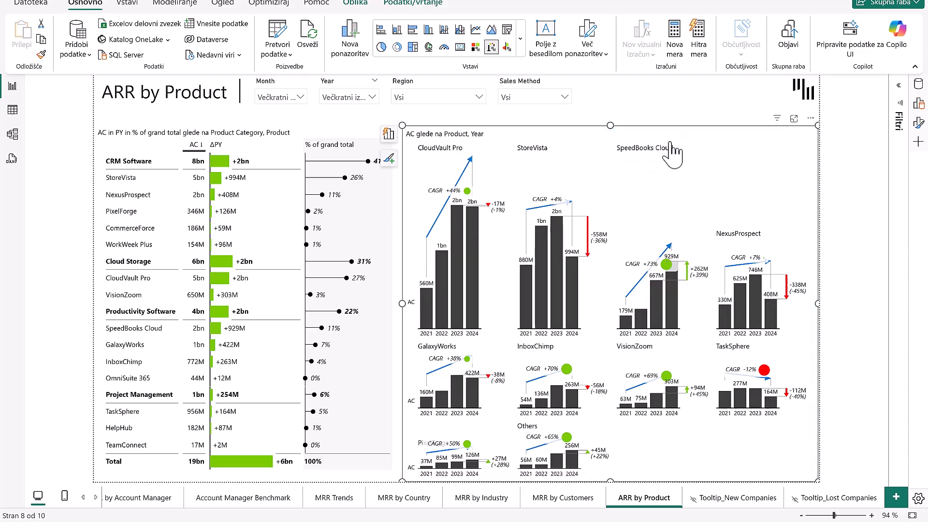